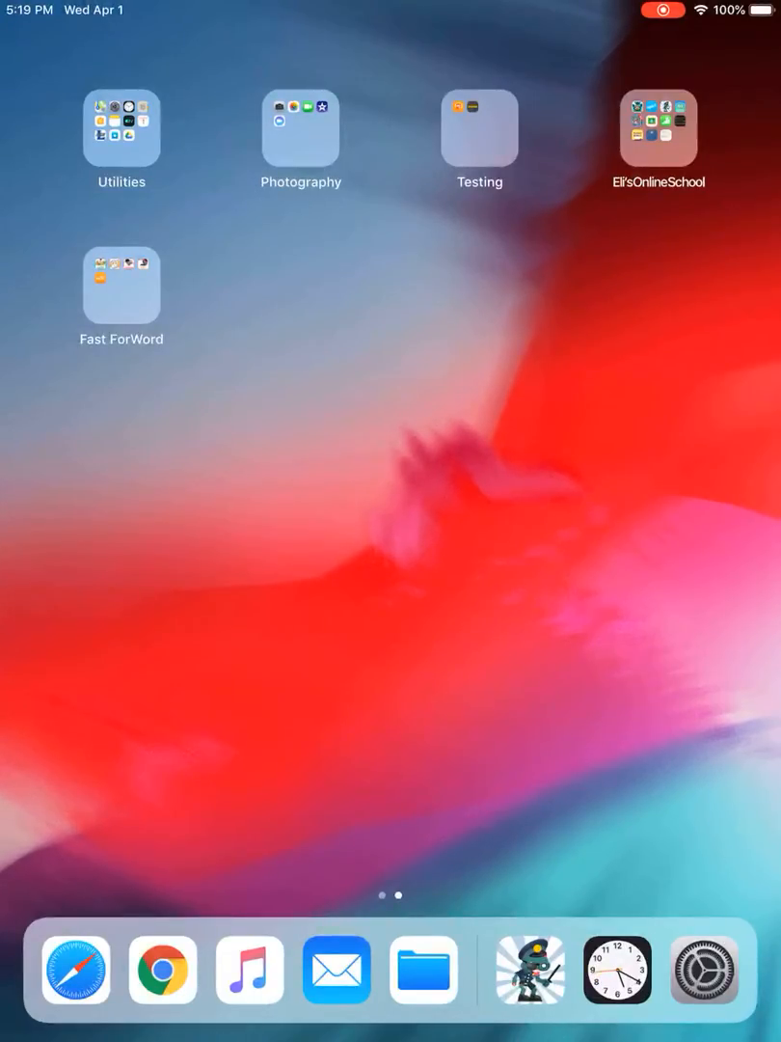
Reveal the Utilities folder's apps, including Settings, Clock and Notes.
left_click(120, 127)
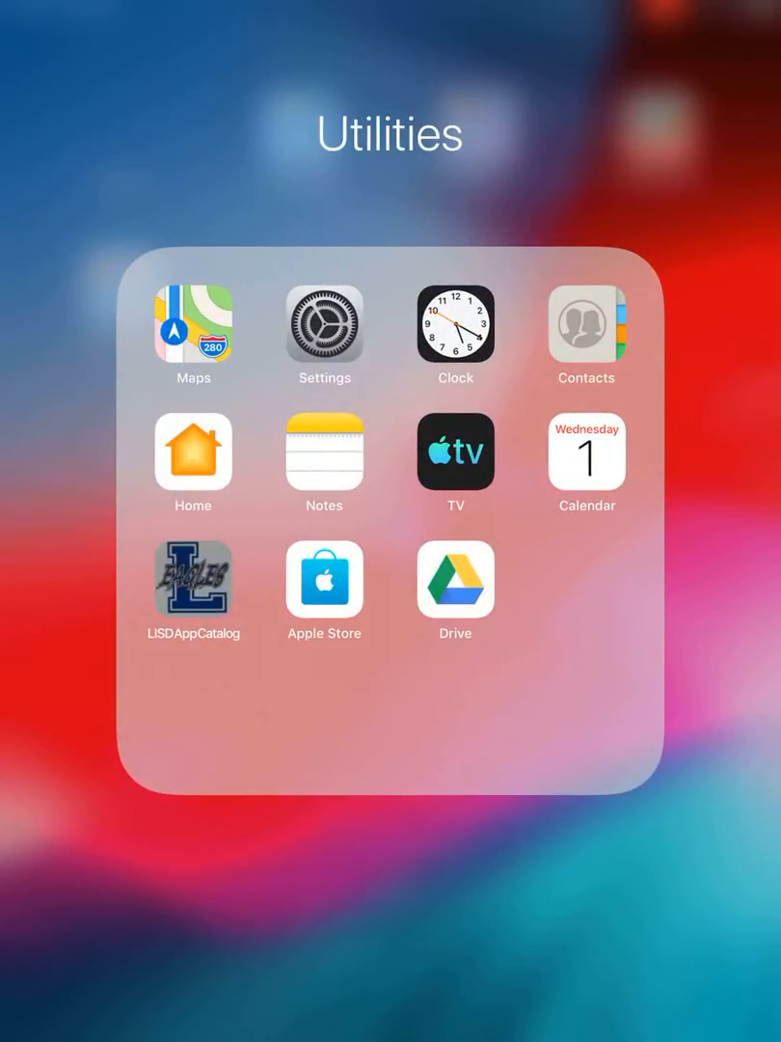
Launch LISDAppCatalog and request Imagine Learning Student, bringing up its 108.2MB install prompt.
left_click(193, 578)
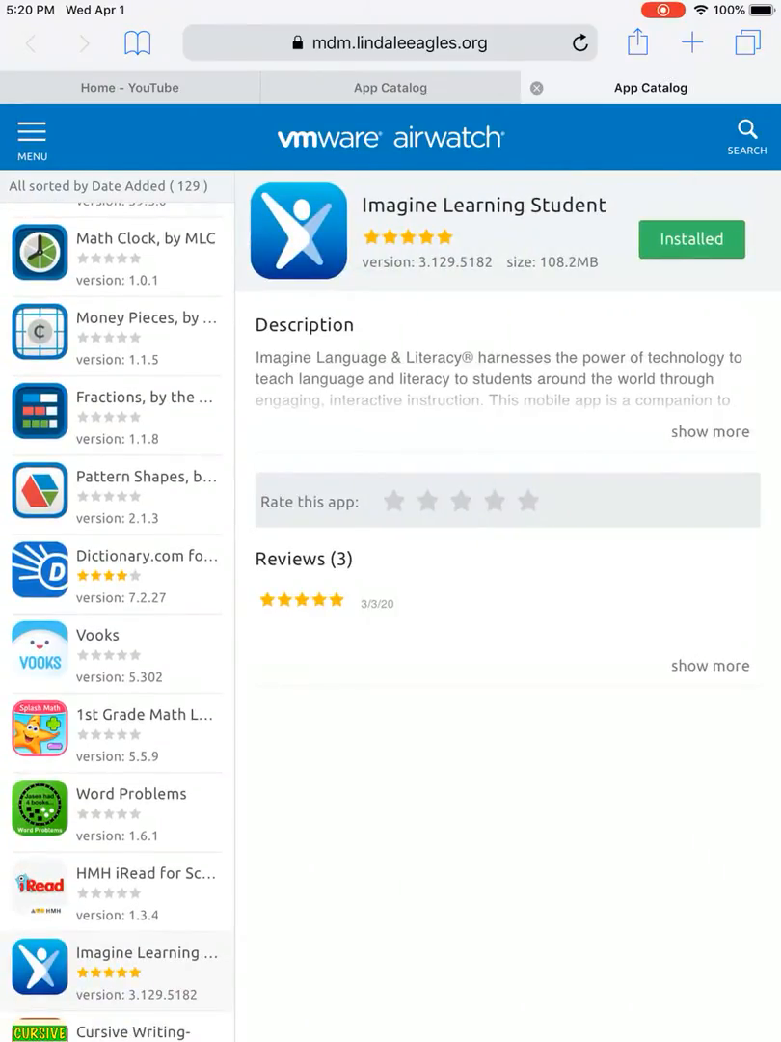
left_click(691, 239)
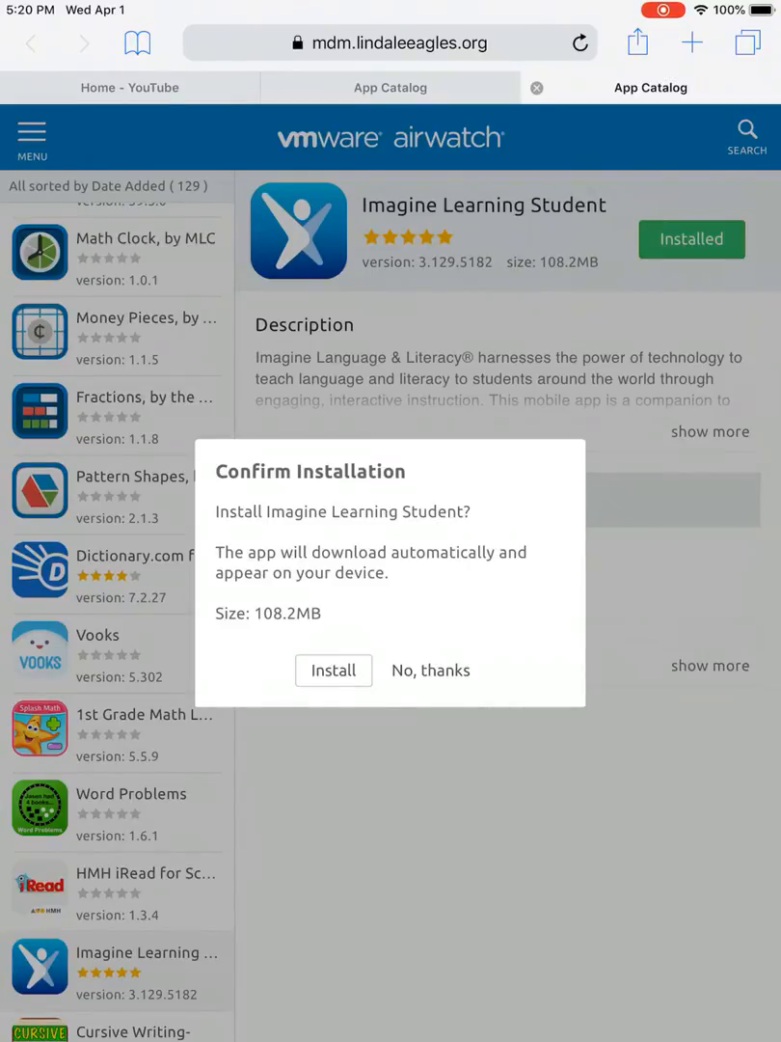
Confirm the Imagine Learning Student install and return to the Utilities folder.
left_click(332, 672)
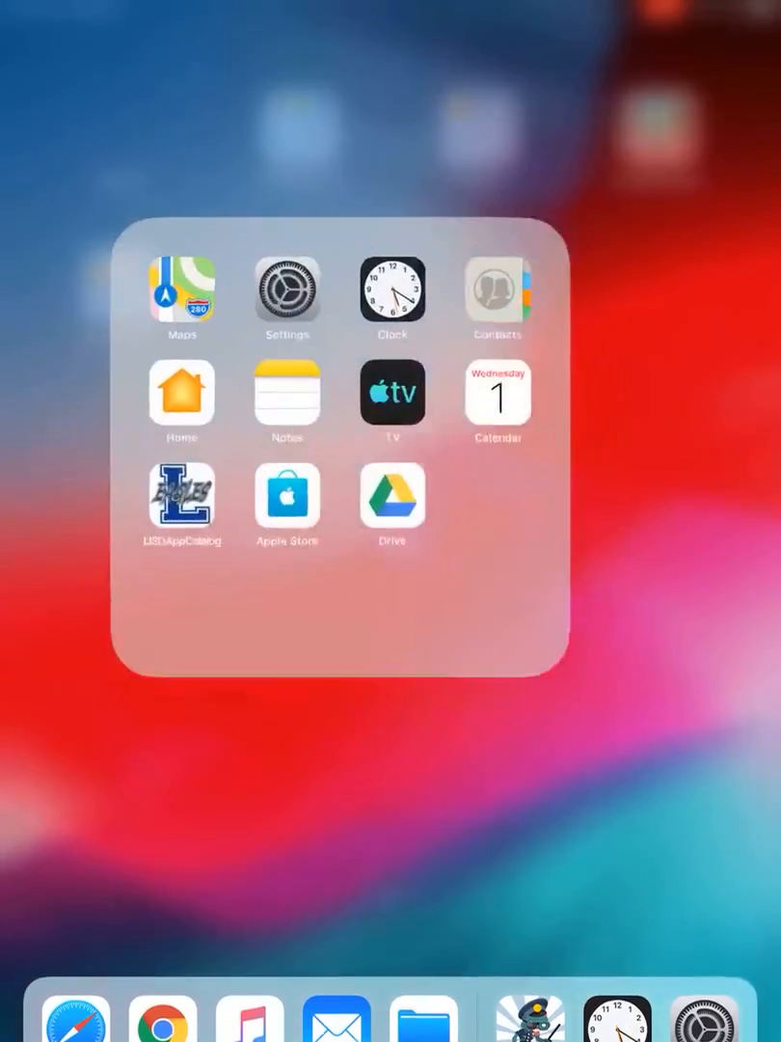
Return to LISDAppCatalog, where Imagine Learning Student is processing, and start a catalog search.
left_click(181, 501)
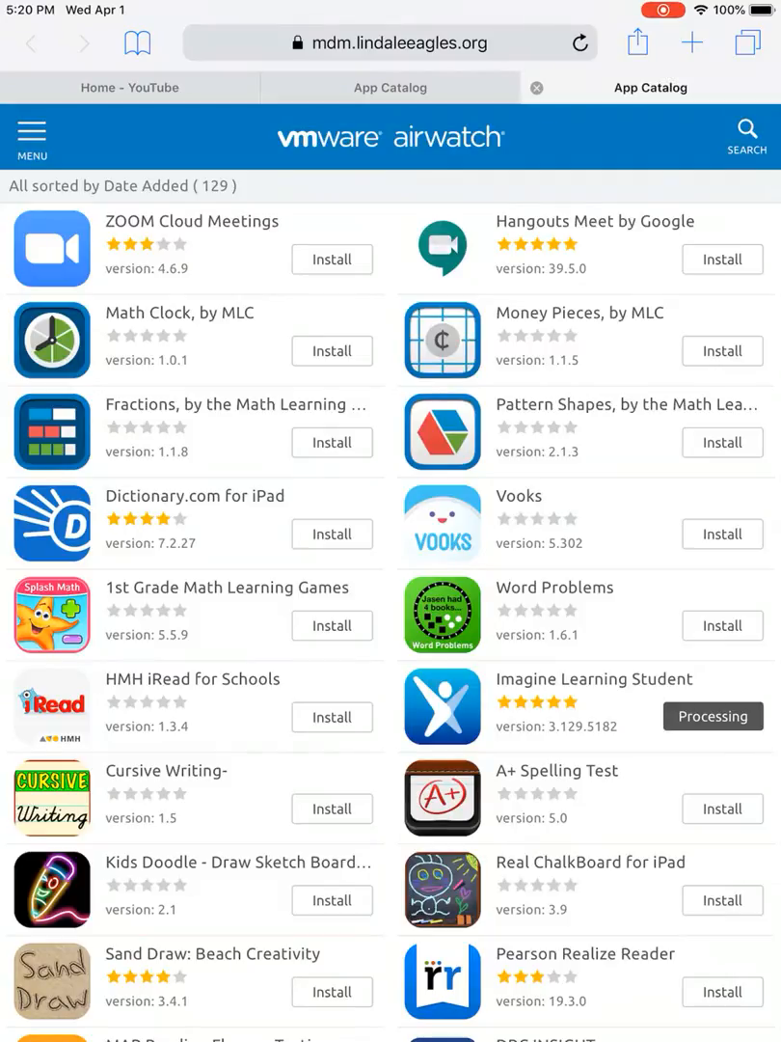
left_click(747, 135)
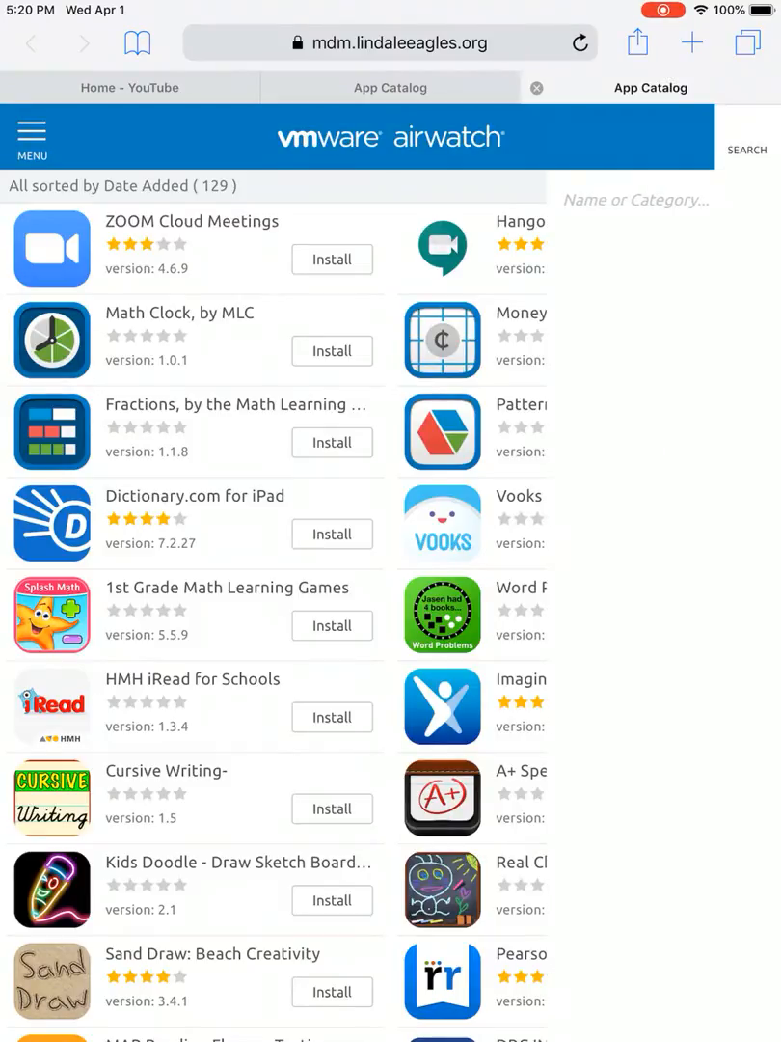
Search 'Cl', install Clever - Instant Login, and return home with both new apps loading.
left_click(636, 200)
type("Cl")
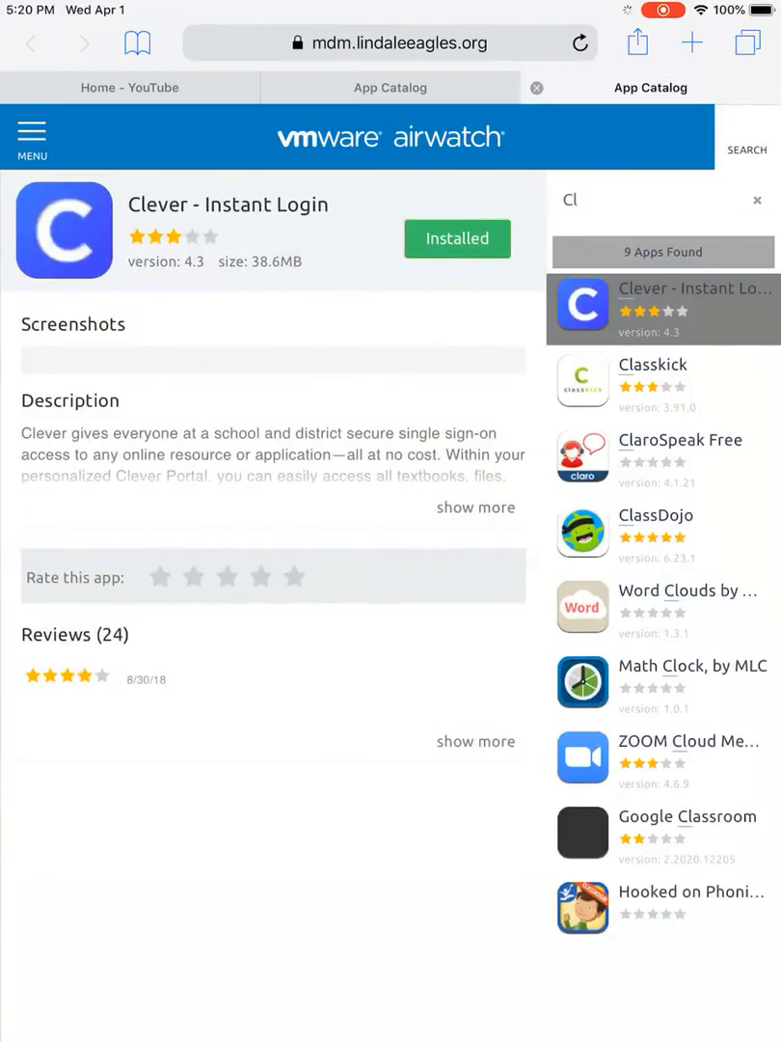
left_click(456, 240)
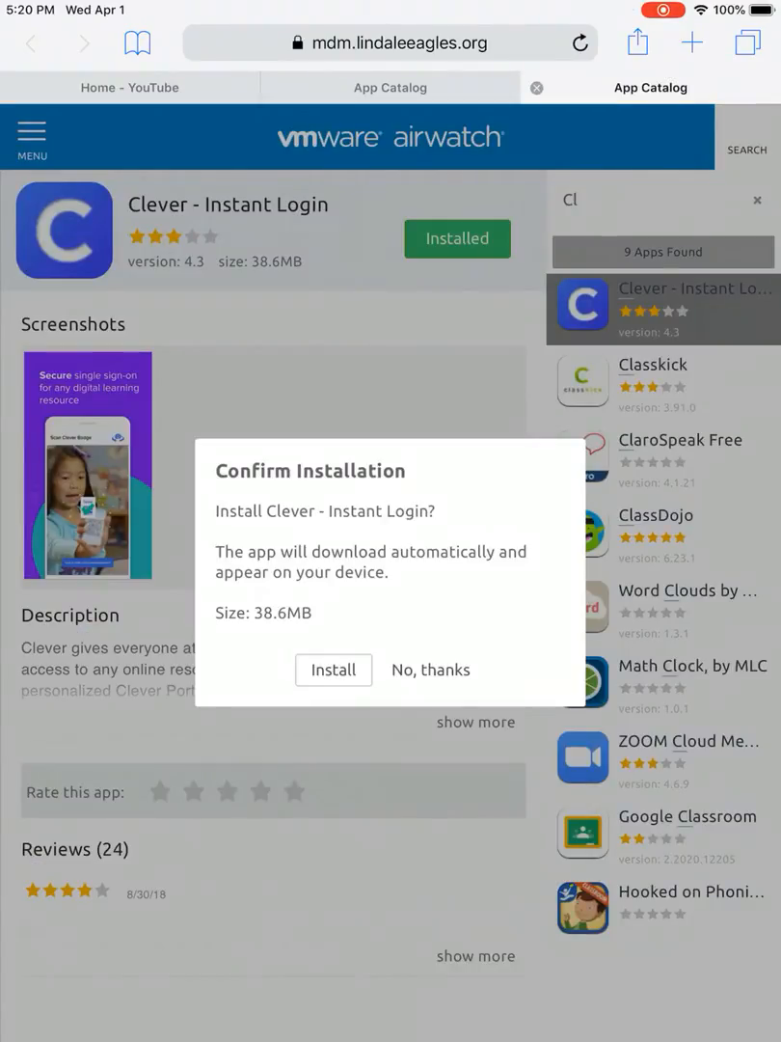
left_click(331, 670)
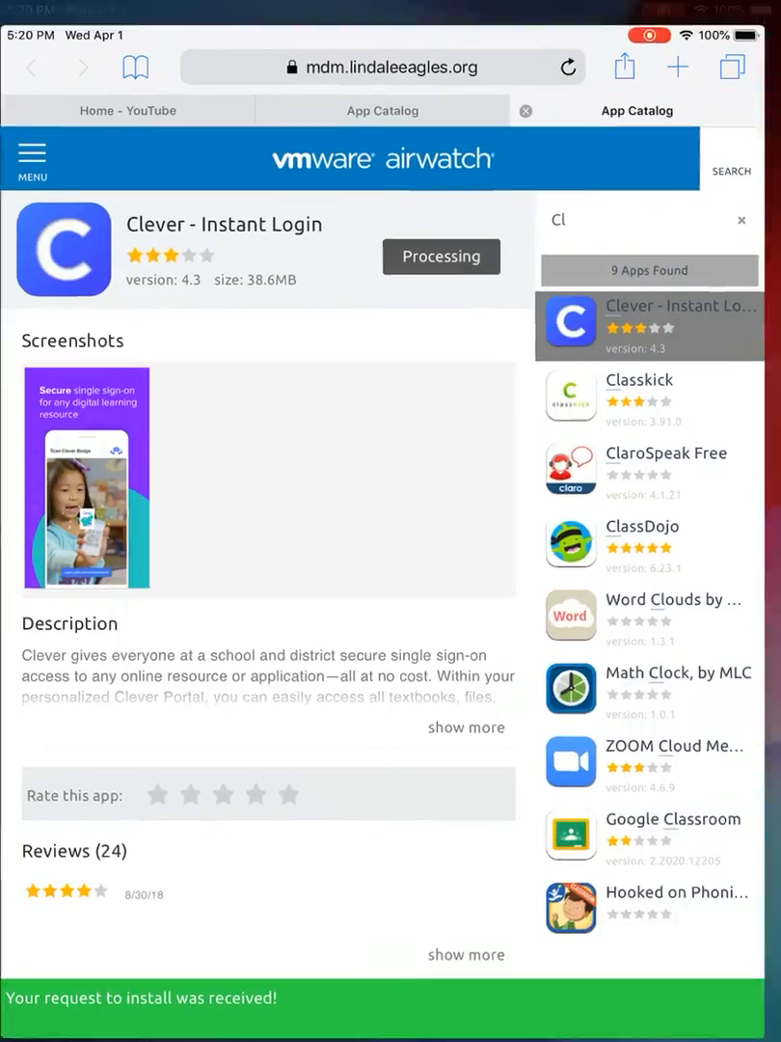
key("home")
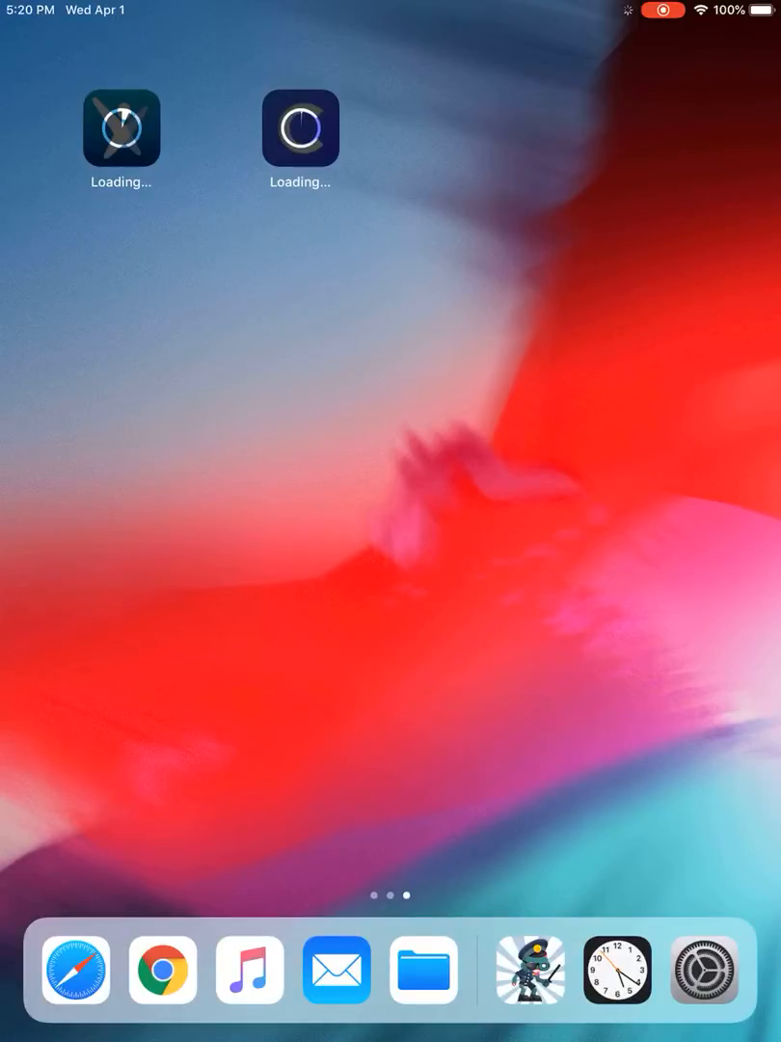